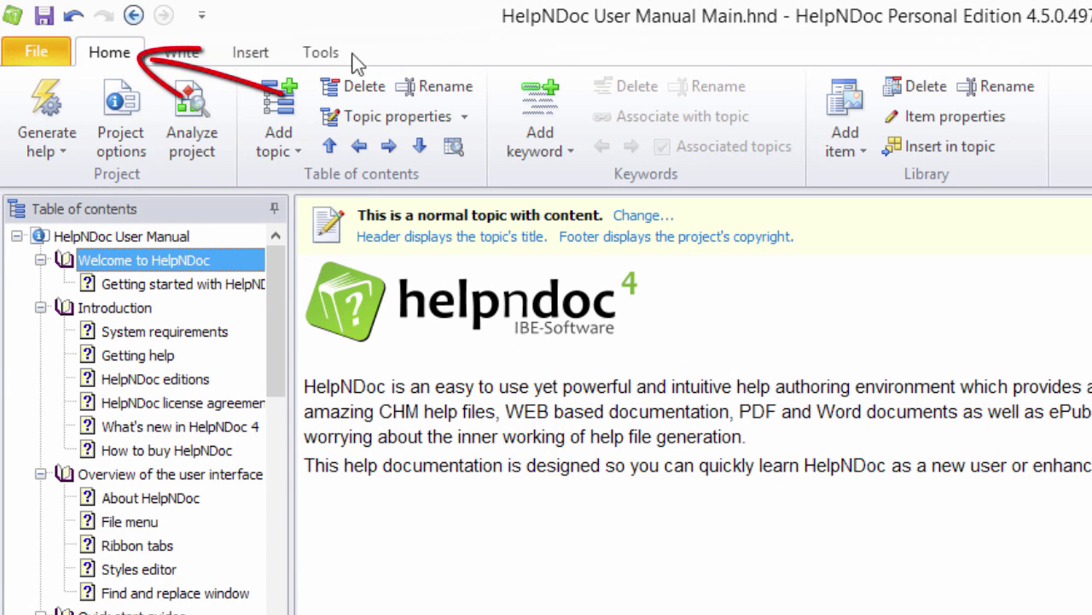
Step: Run the Project Analyzer on the user manual to get its topic, hyperlink and keyword counts
{"action": "left_click", "coordinate": [192, 119]}
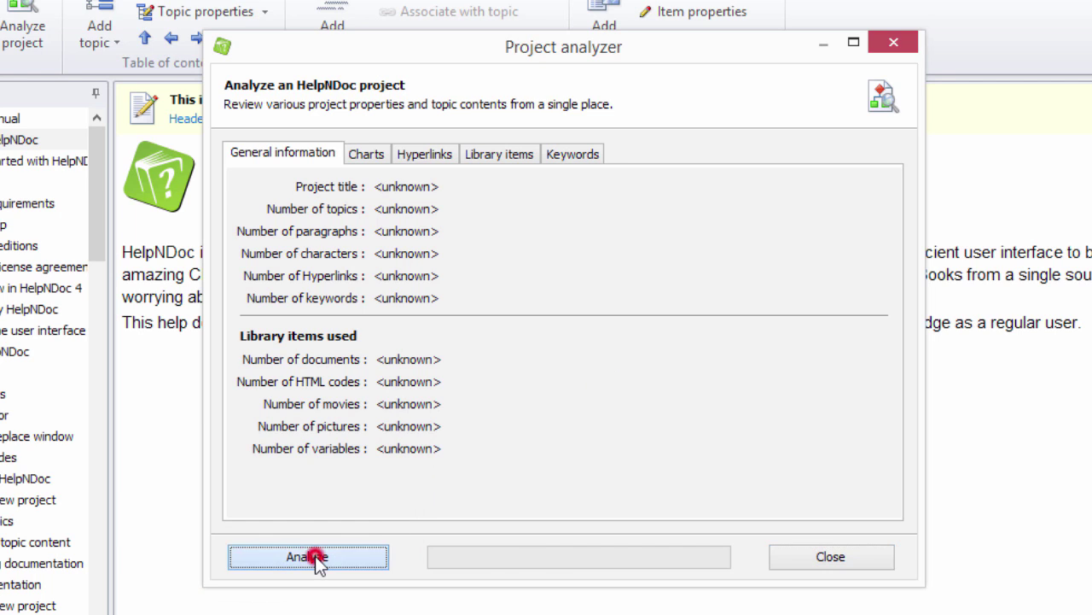
{"action": "left_click", "coordinate": [307, 557]}
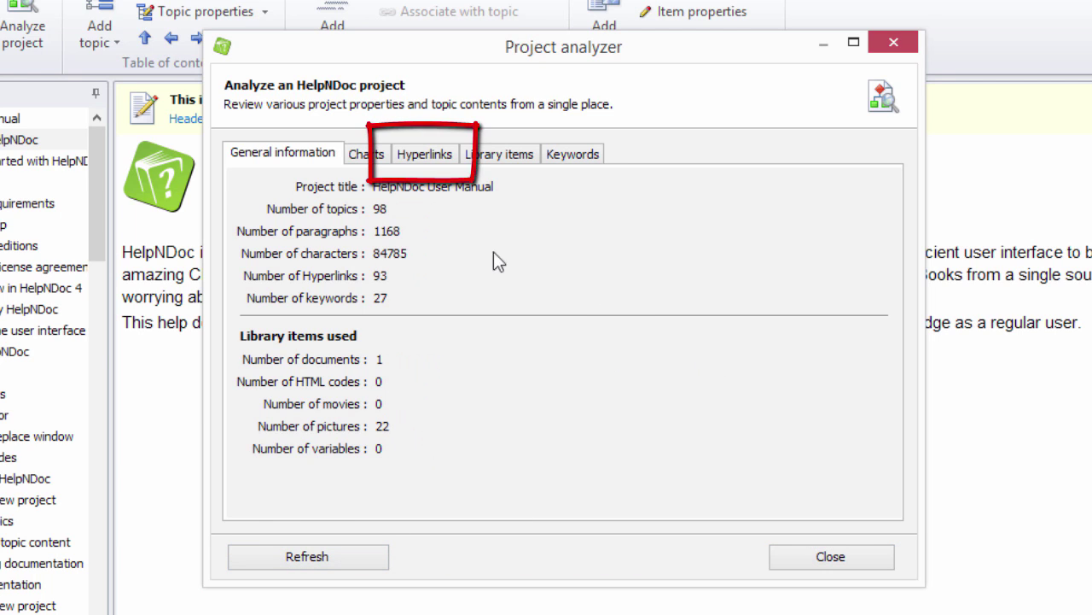
Step: Review the full hyperlink list, including the broken About HelpNDoc link in Introduction
{"action": "left_click", "coordinate": [424, 154]}
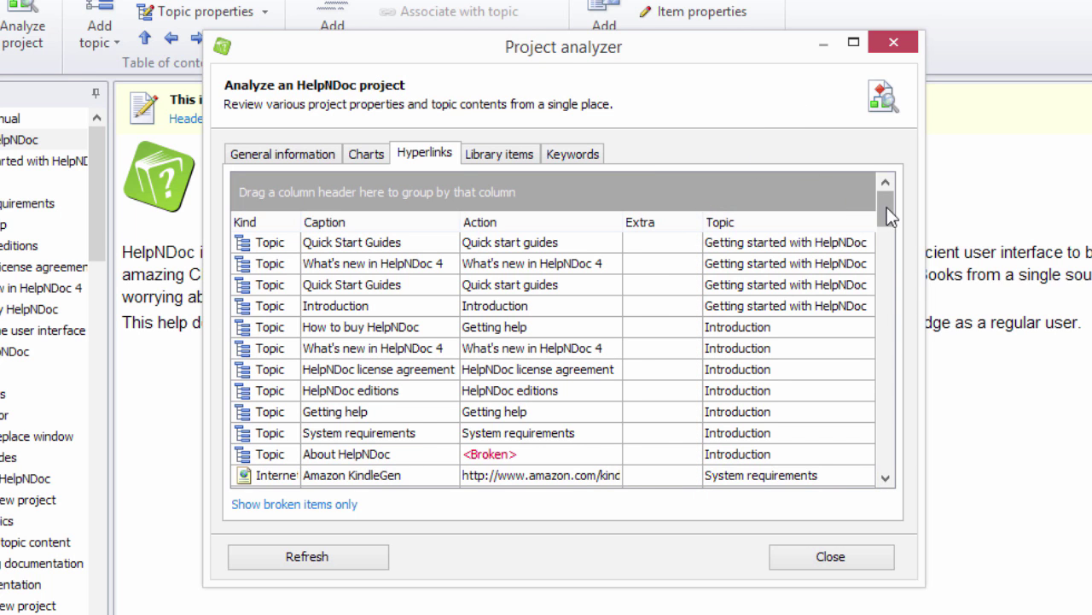
{"action": "scroll", "scroll_direction": "down", "scroll_amount": 3}
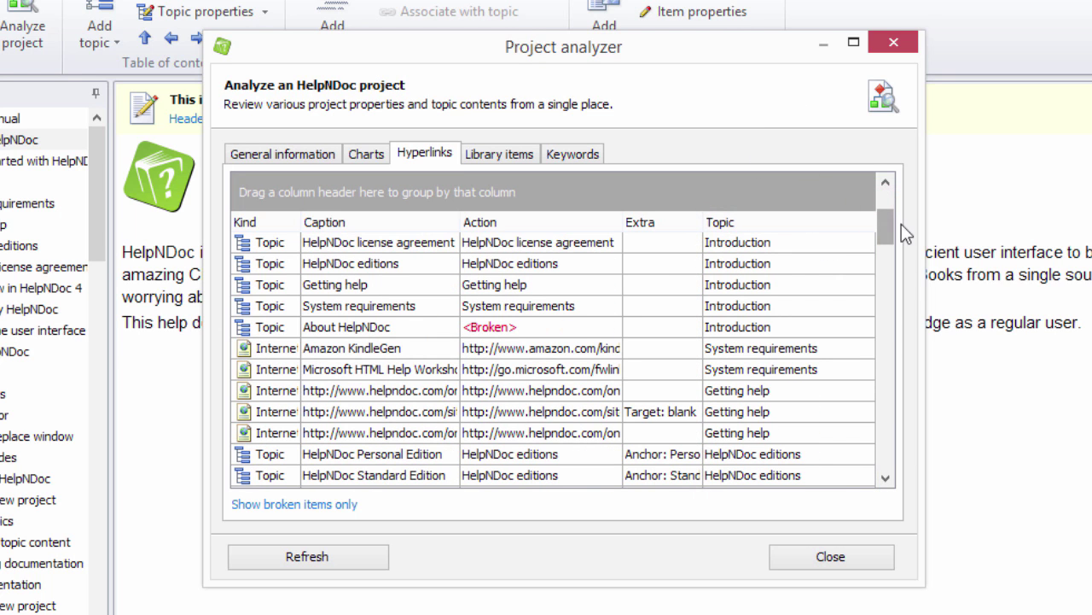
{"action": "mouse_move", "coordinate": [799, 143]}
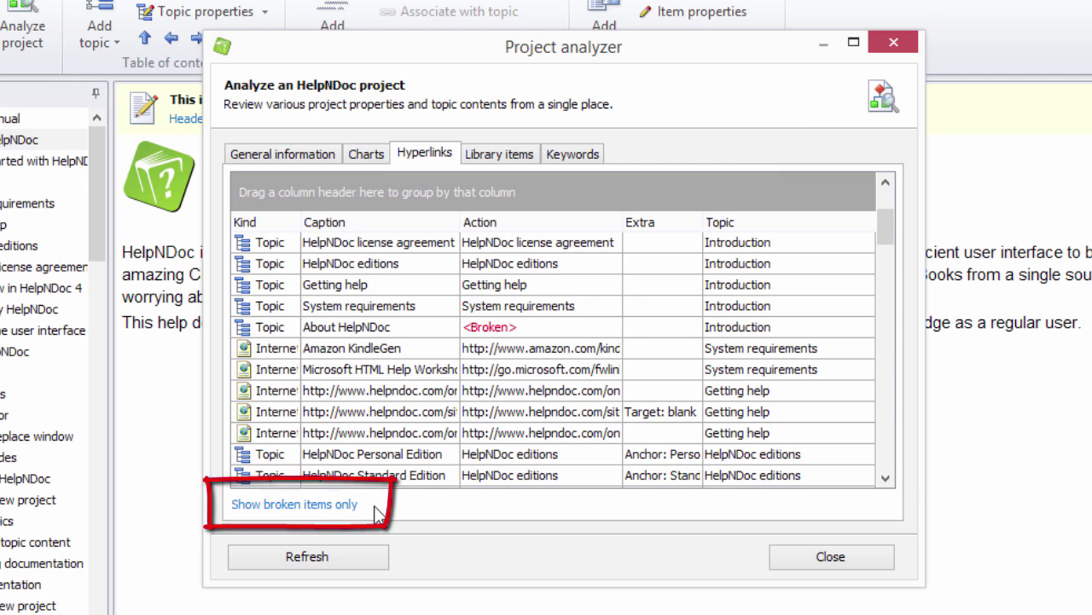
{"action": "mouse_move", "coordinate": [358, 516]}
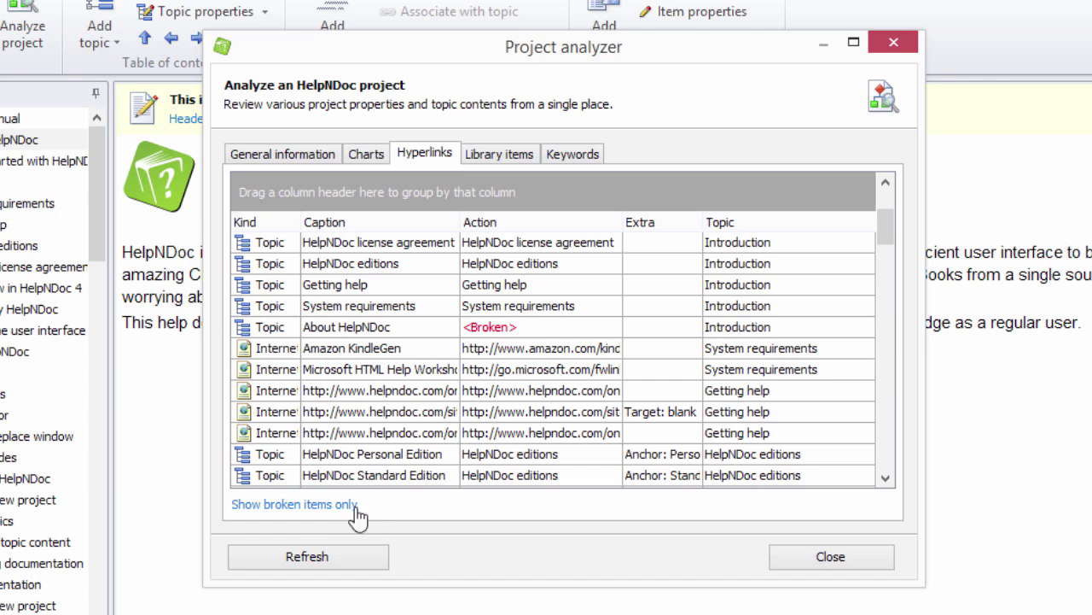
Step: Filter to broken hyperlinks only to isolate the About HelpNDoc link, then restore the full list
{"action": "left_click", "coordinate": [294, 504]}
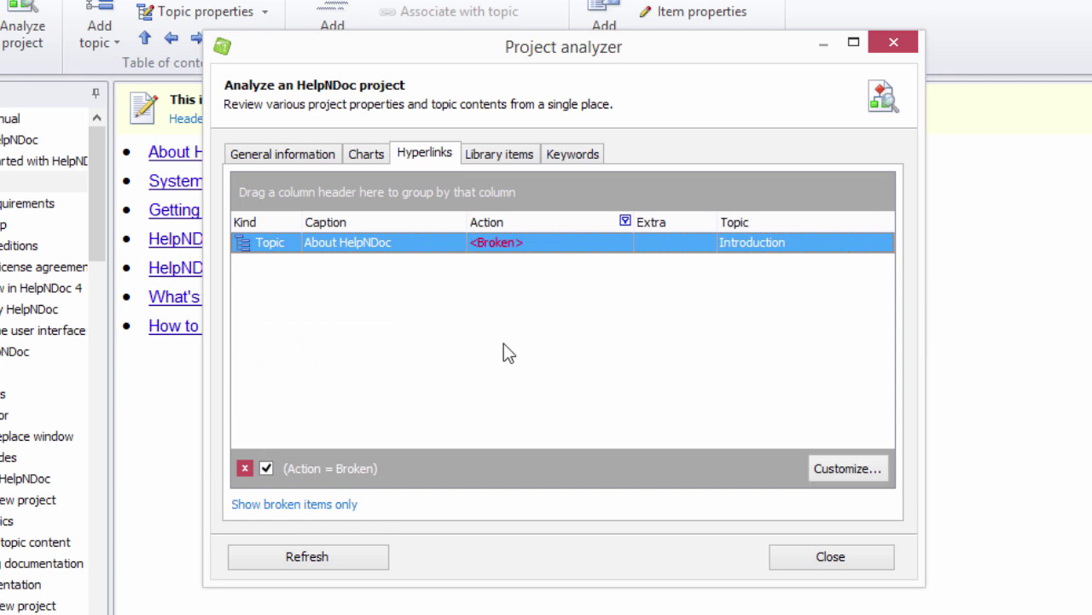
{"action": "left_click", "coordinate": [267, 468]}
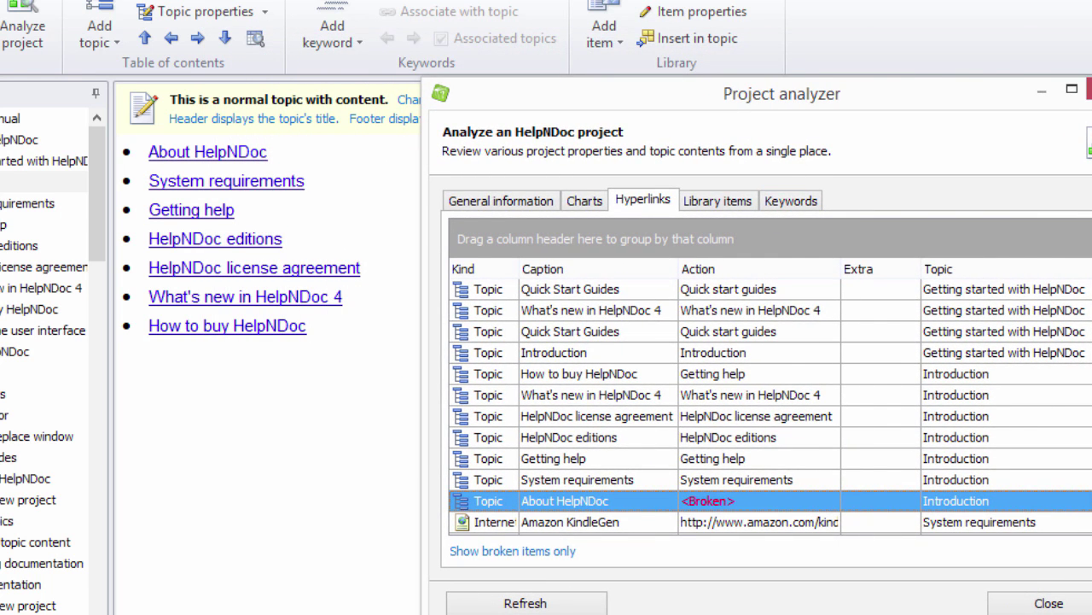
Step: Jump from analyzer rows to their topics and bring up hyperlink settings for the broken About HelpNDoc link
{"action": "scroll", "scroll_direction": "down", "scroll_amount": 3}
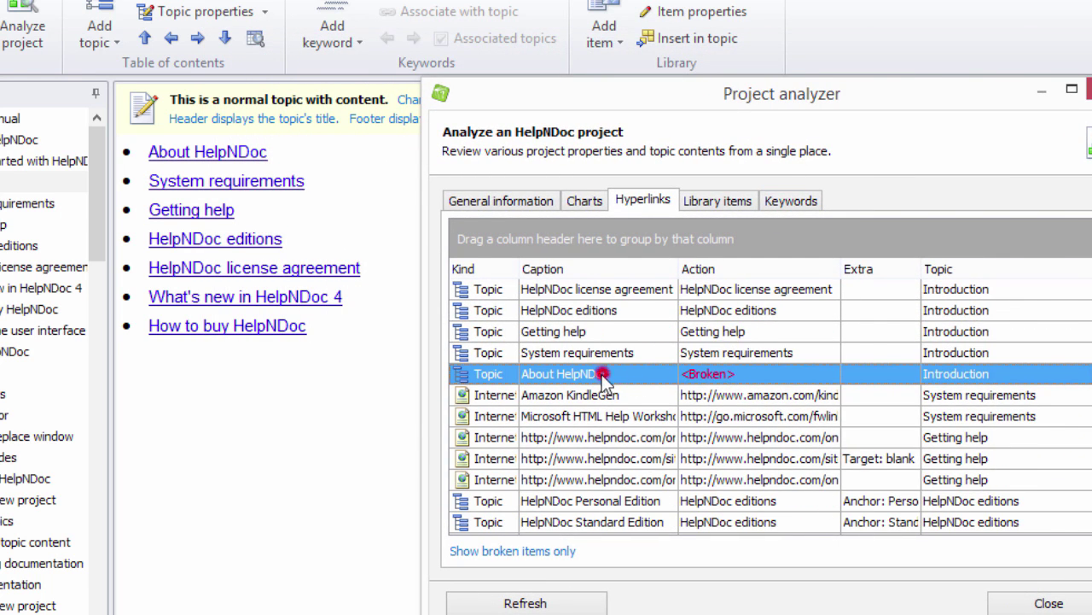
{"action": "left_click", "coordinate": [570, 395]}
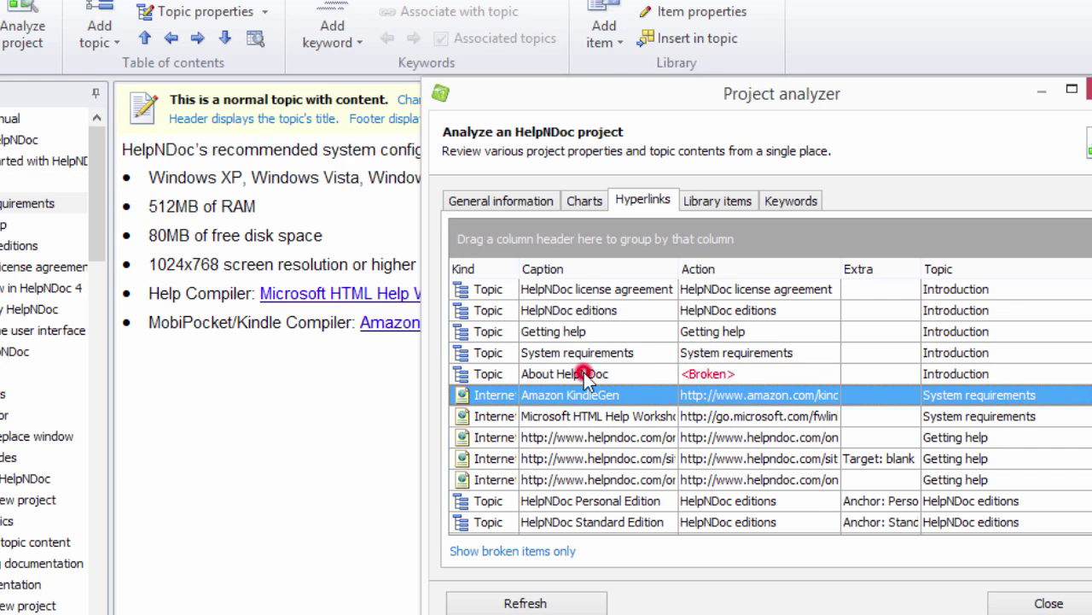
{"action": "left_click", "coordinate": [563, 372]}
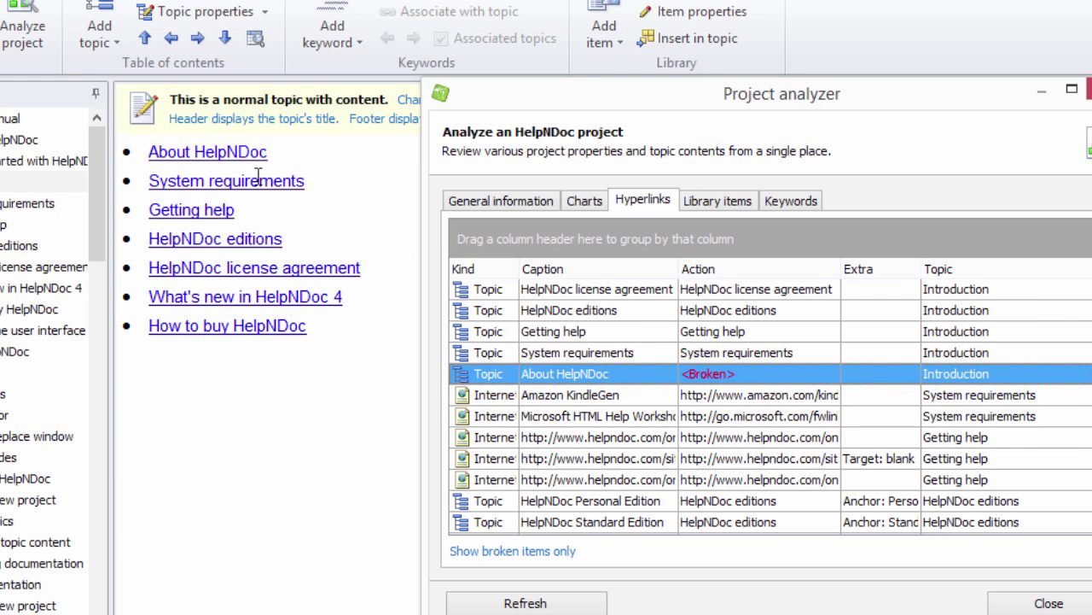
{"action": "right_click", "coordinate": [218, 152]}
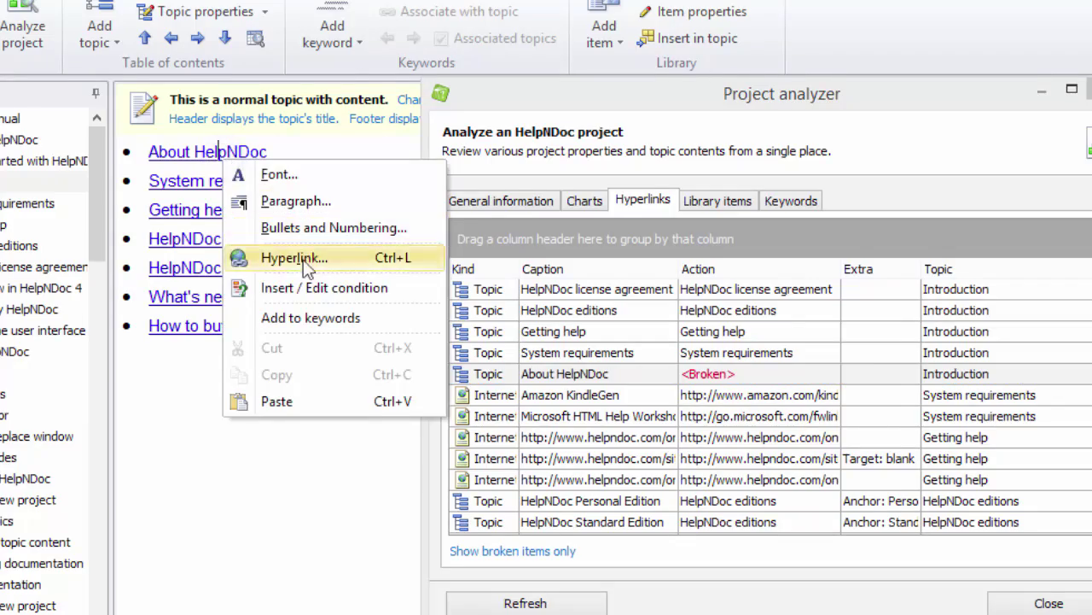
{"action": "left_click", "coordinate": [294, 258]}
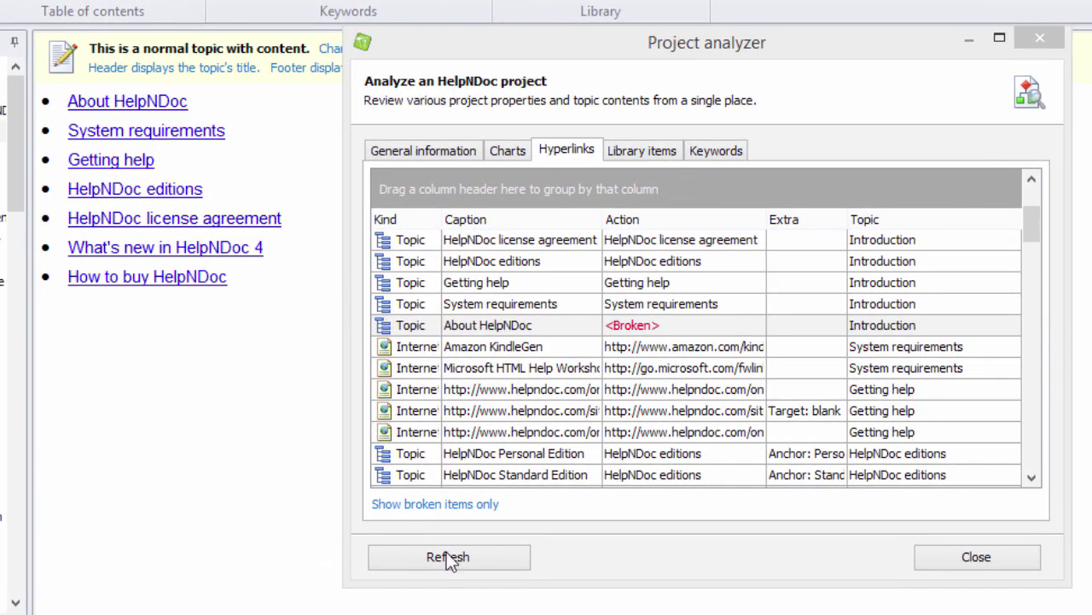
{"action": "mouse_move", "coordinate": [703, 334]}
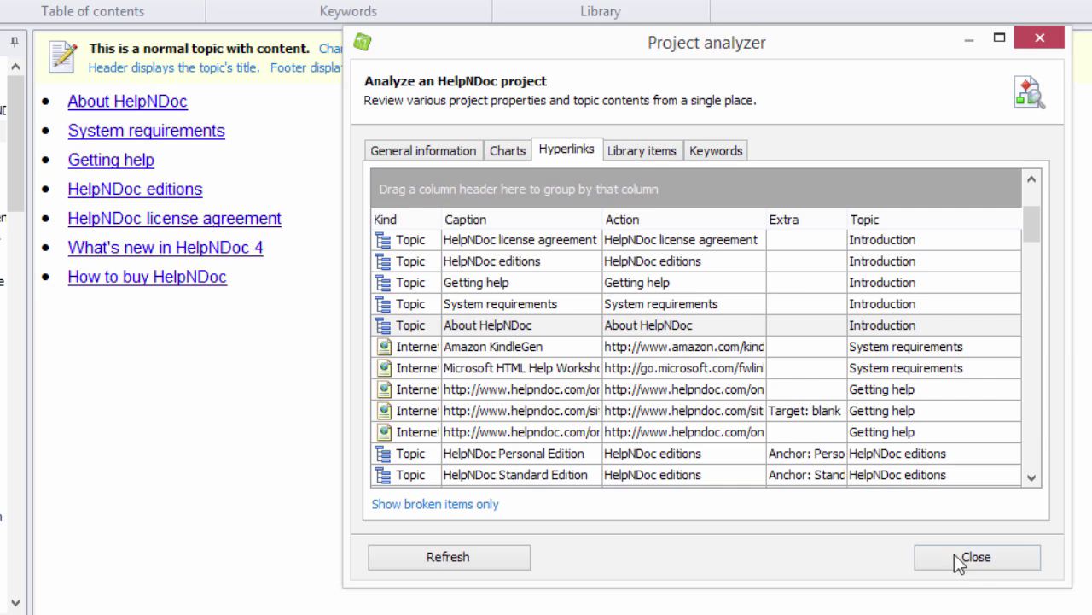
Step: Close the Project Analyzer after the About HelpNDoc link shows as fixed
{"action": "left_click", "coordinate": [976, 556]}
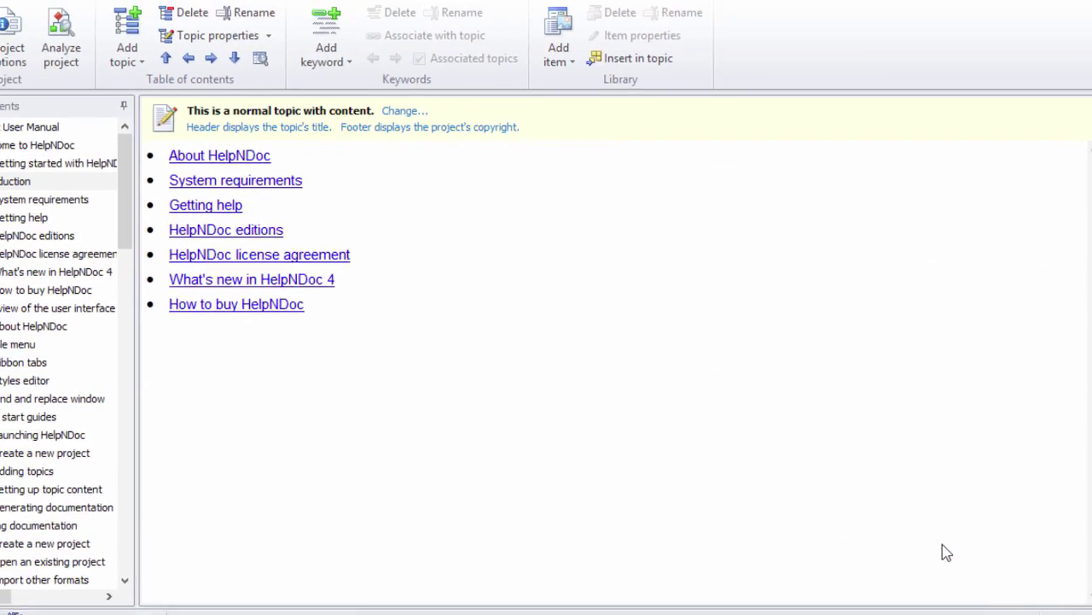